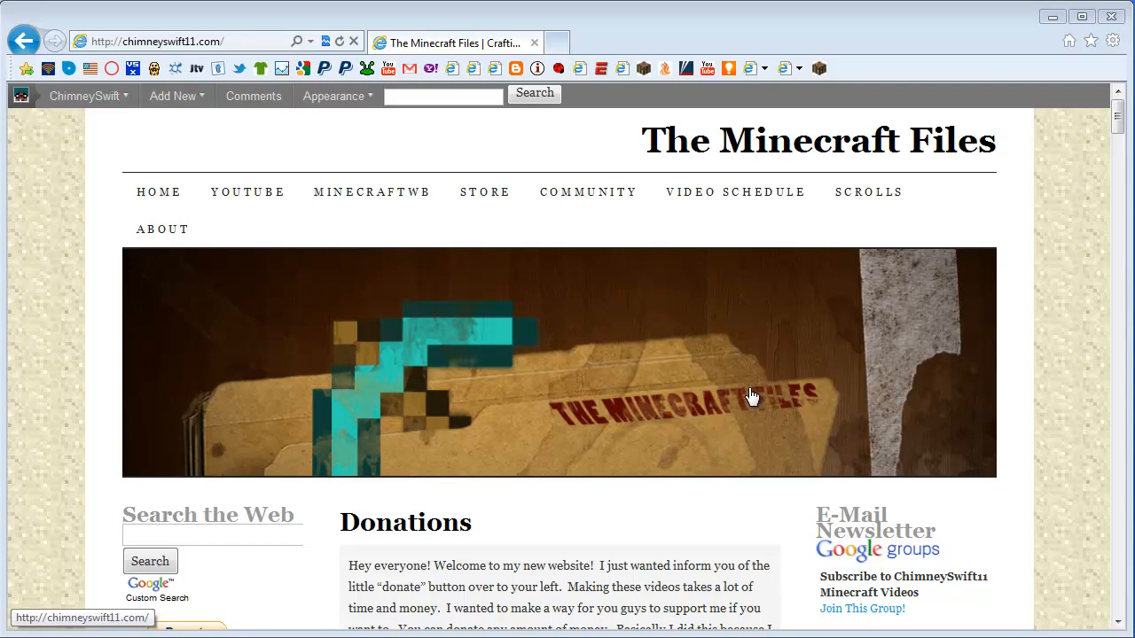
mouse_move(748, 394)
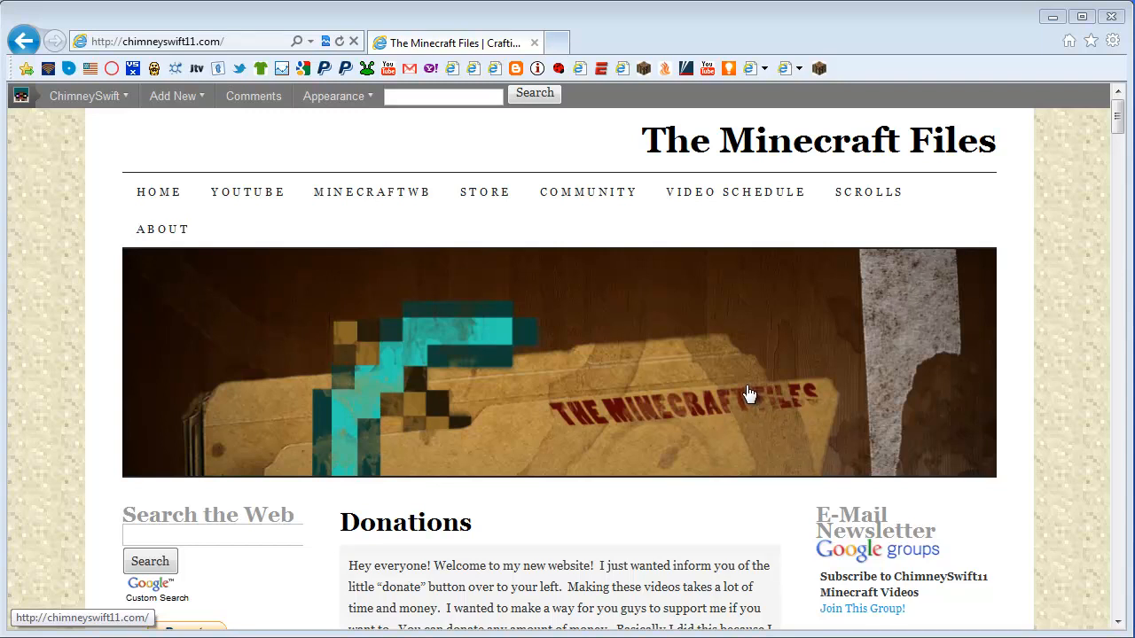
mouse_move(92, 309)
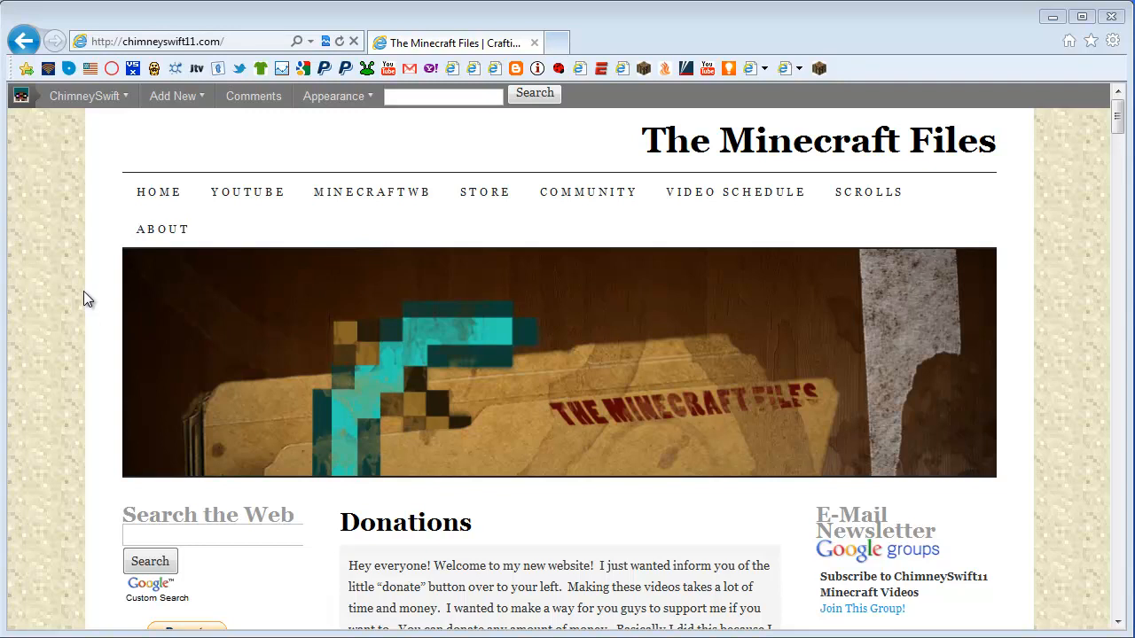
mouse_move(157, 202)
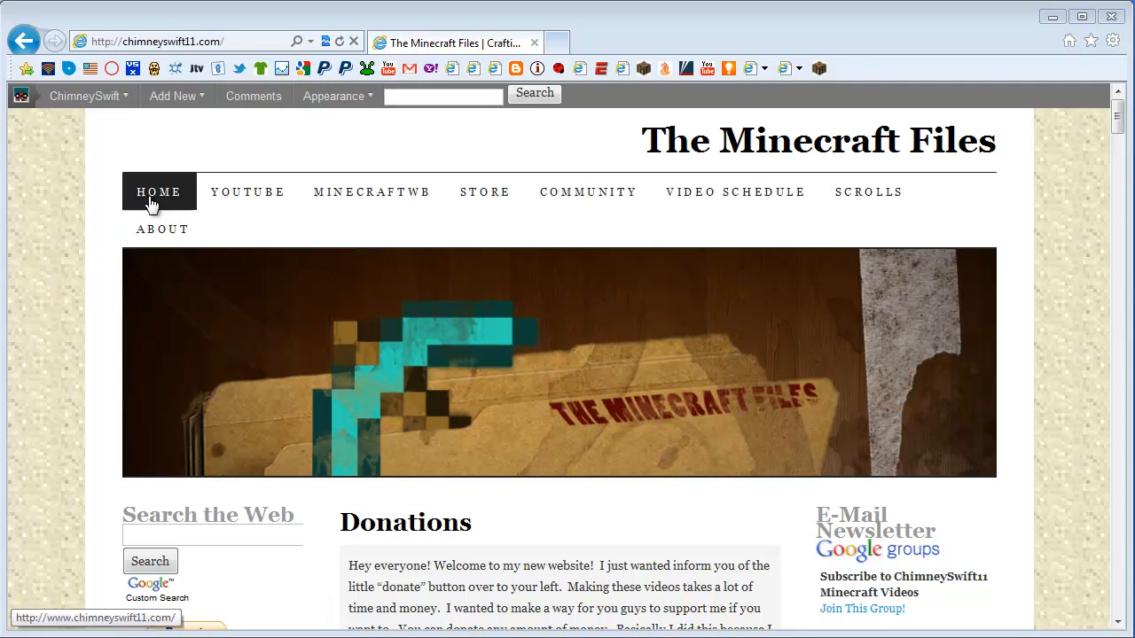
mouse_move(224, 42)
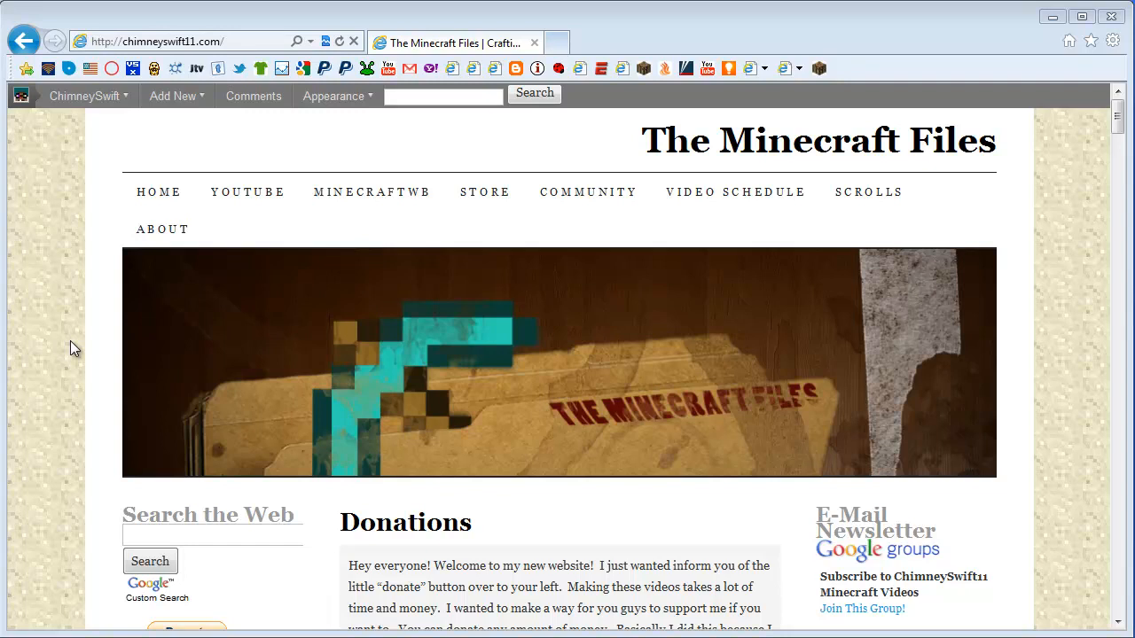
mouse_move(71, 326)
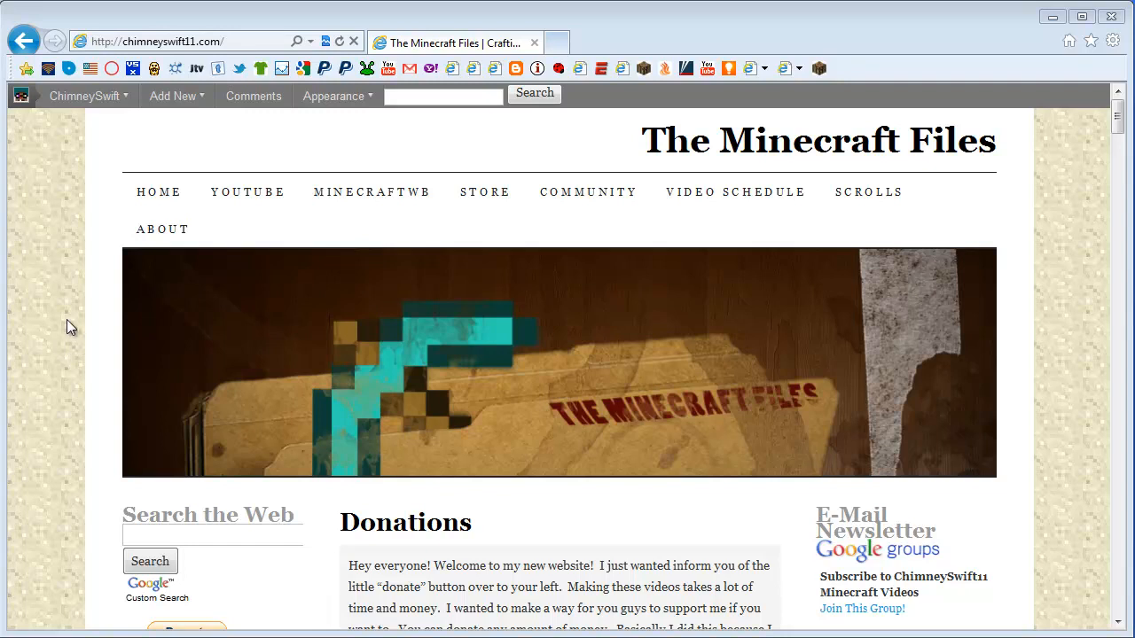
mouse_move(71, 316)
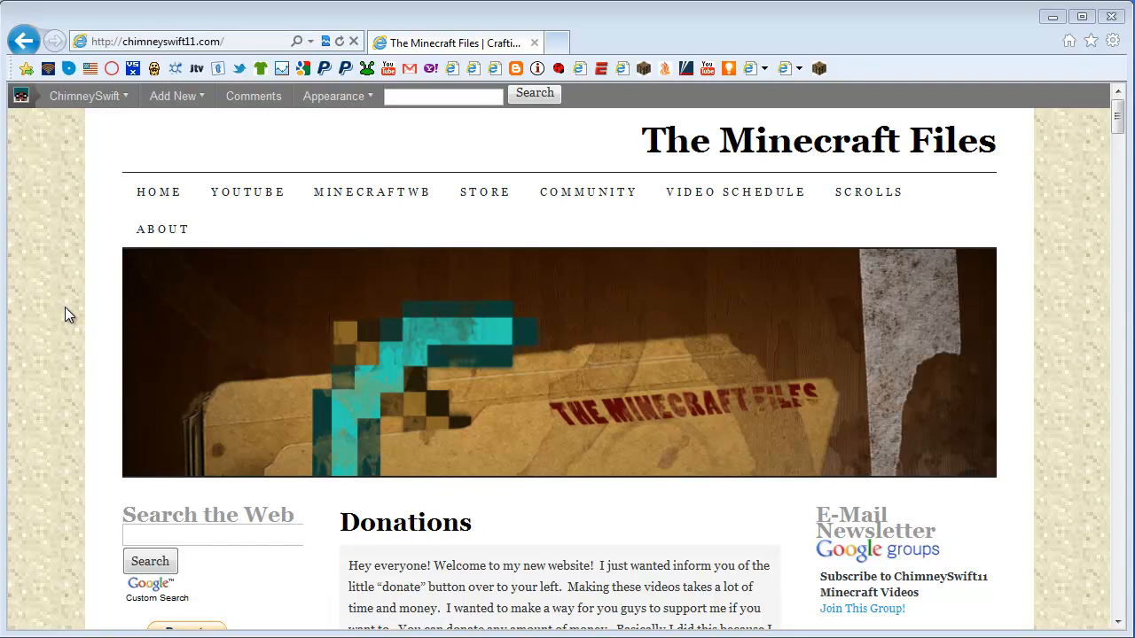
Reach the World File page via Community > Downloads & Media > World File
left_click(85, 96)
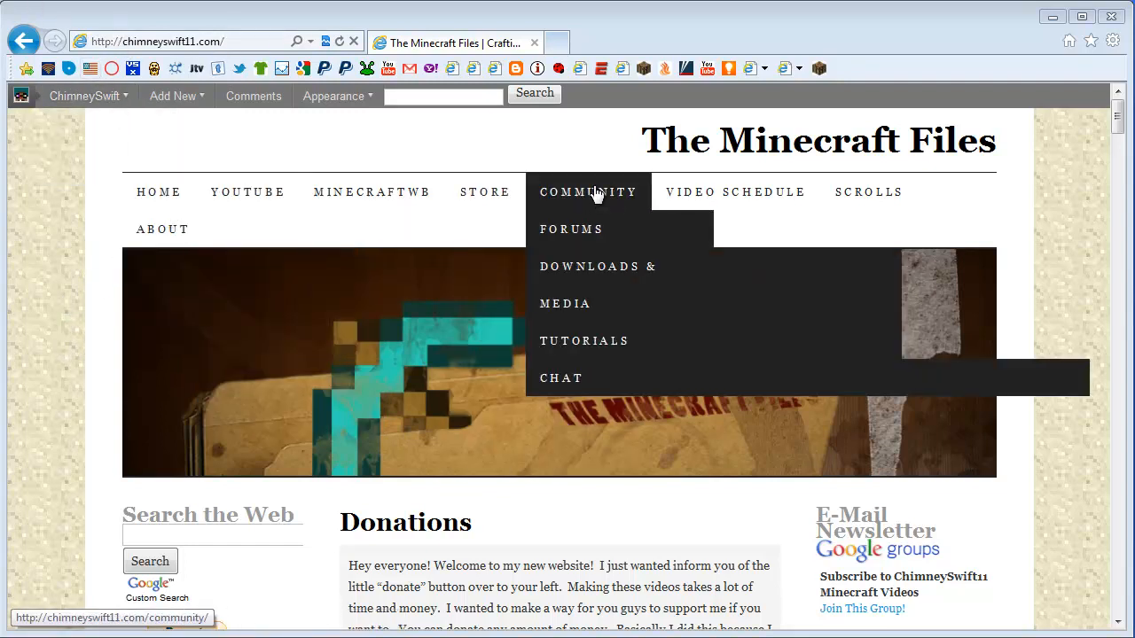
mouse_move(487, 152)
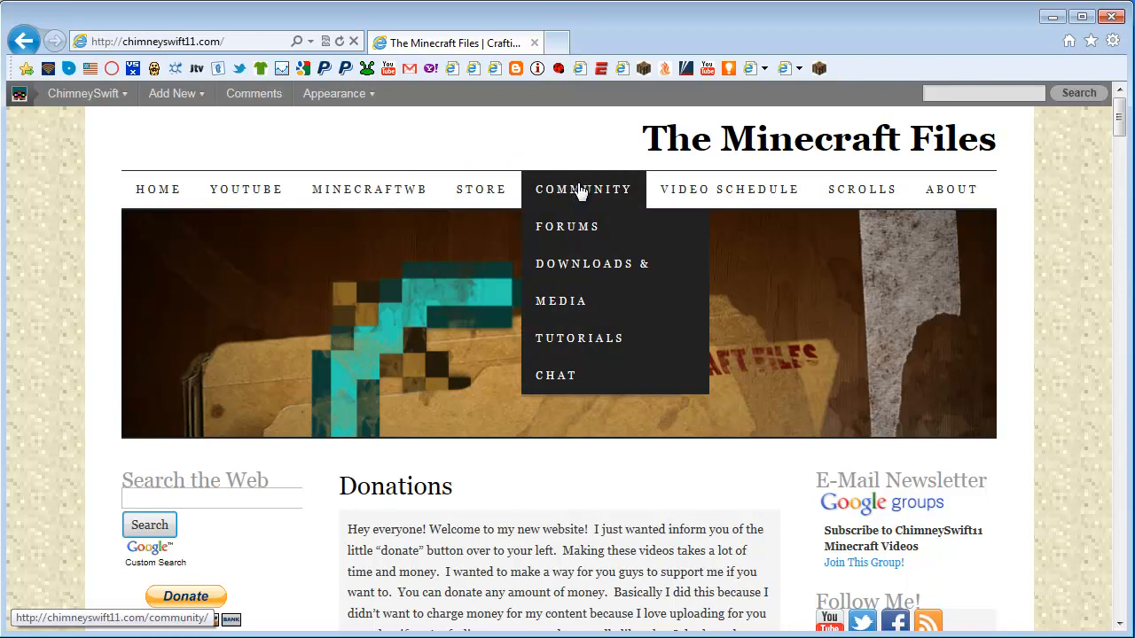
mouse_move(610, 275)
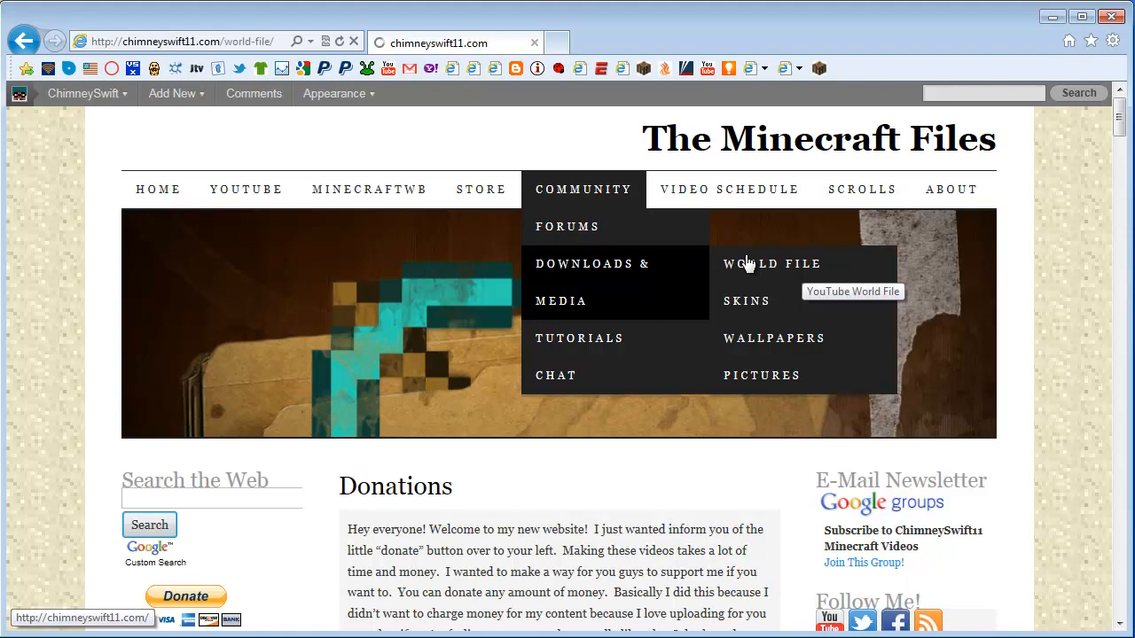
left_click(773, 263)
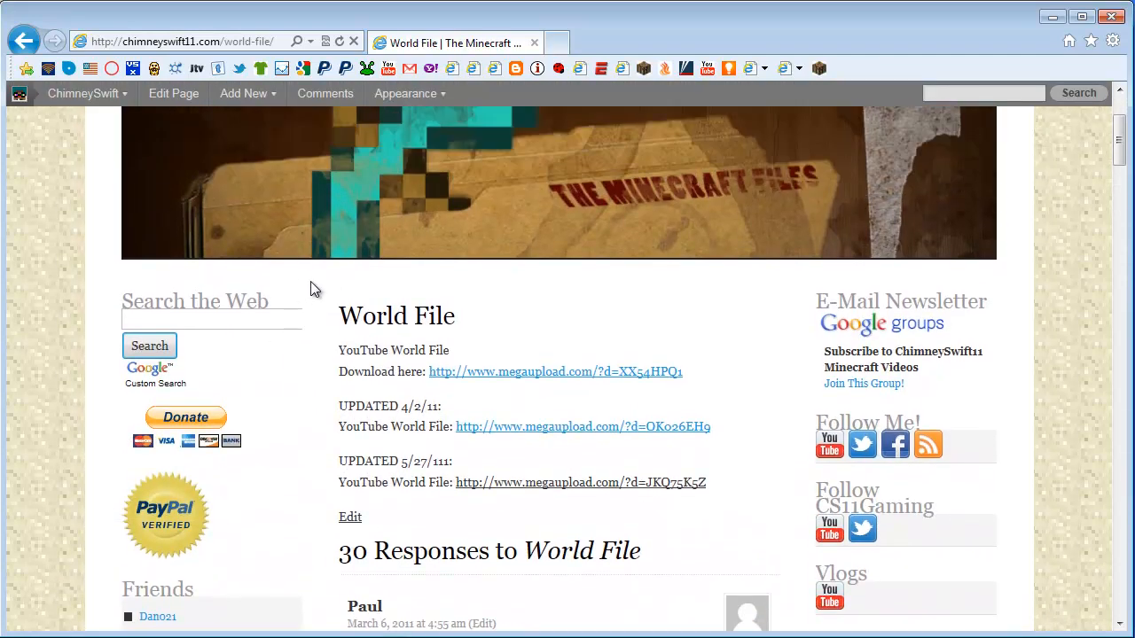
mouse_move(340, 351)
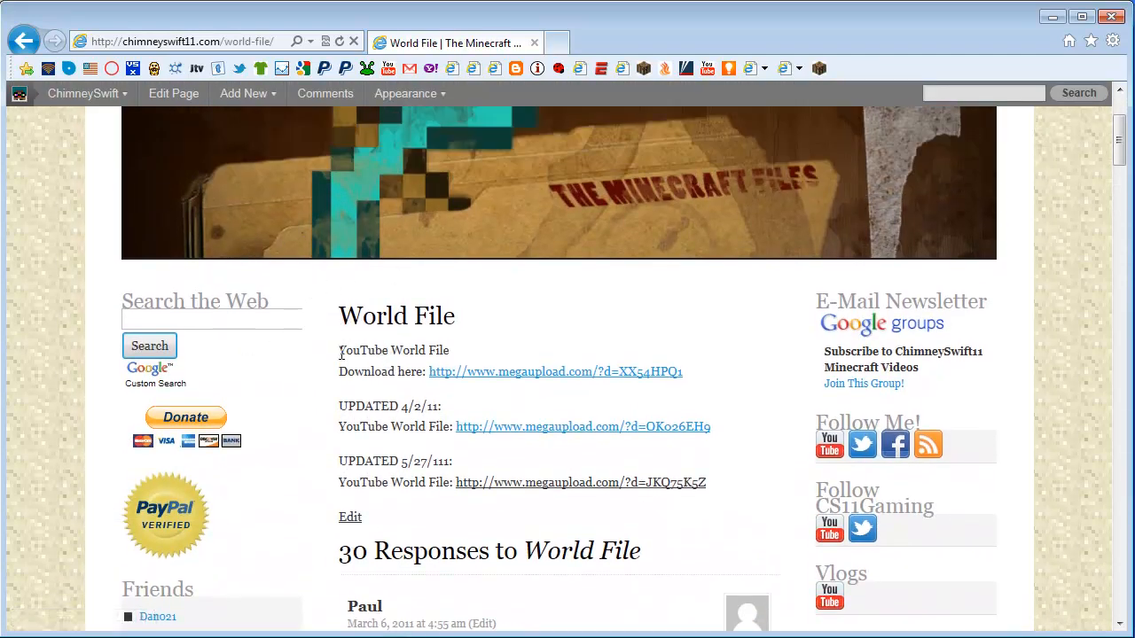
mouse_move(629, 371)
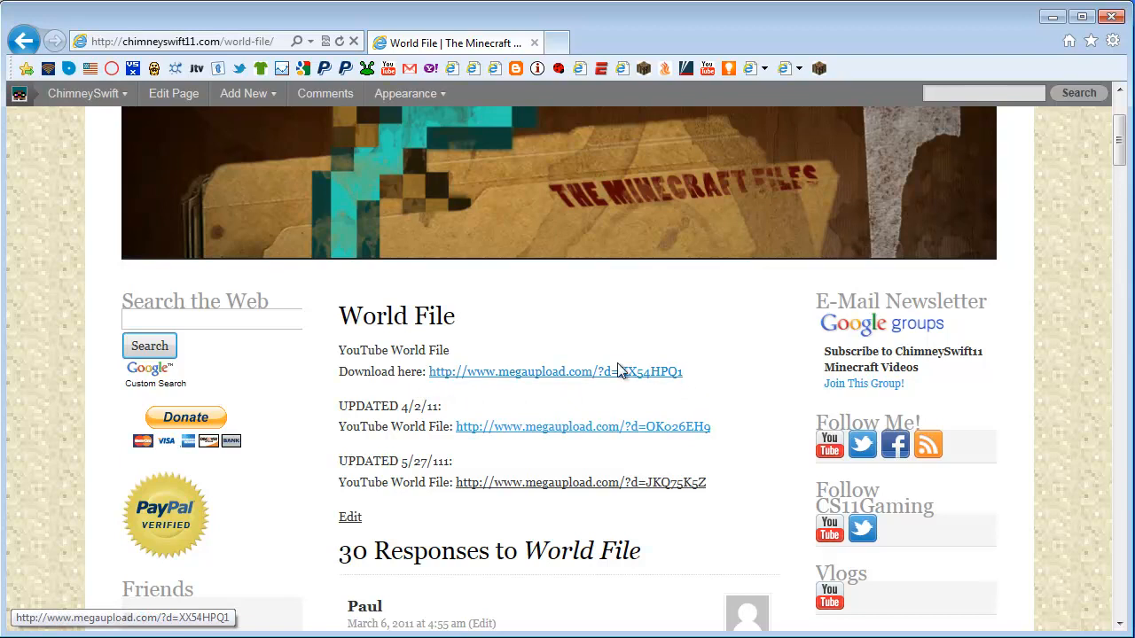
mouse_move(482, 390)
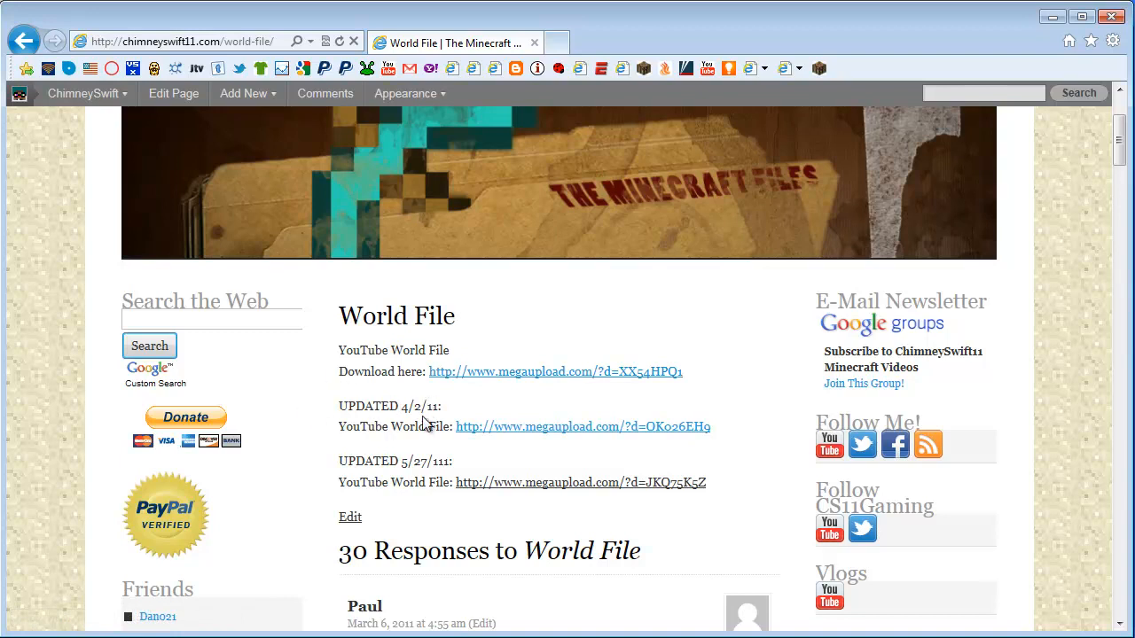
mouse_move(411, 405)
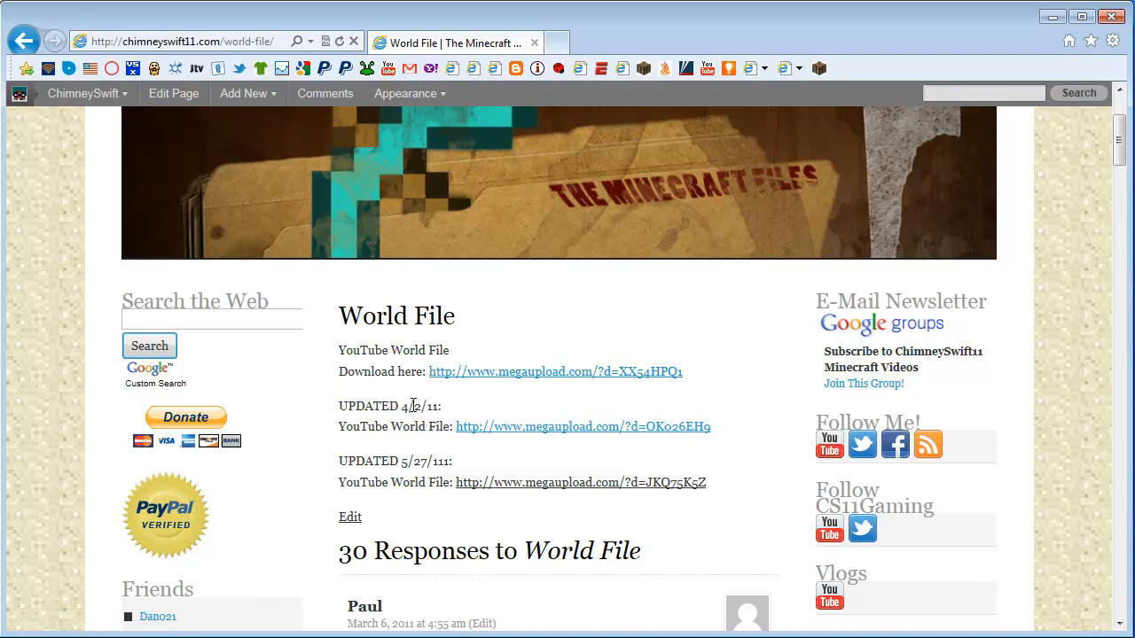
mouse_move(447, 461)
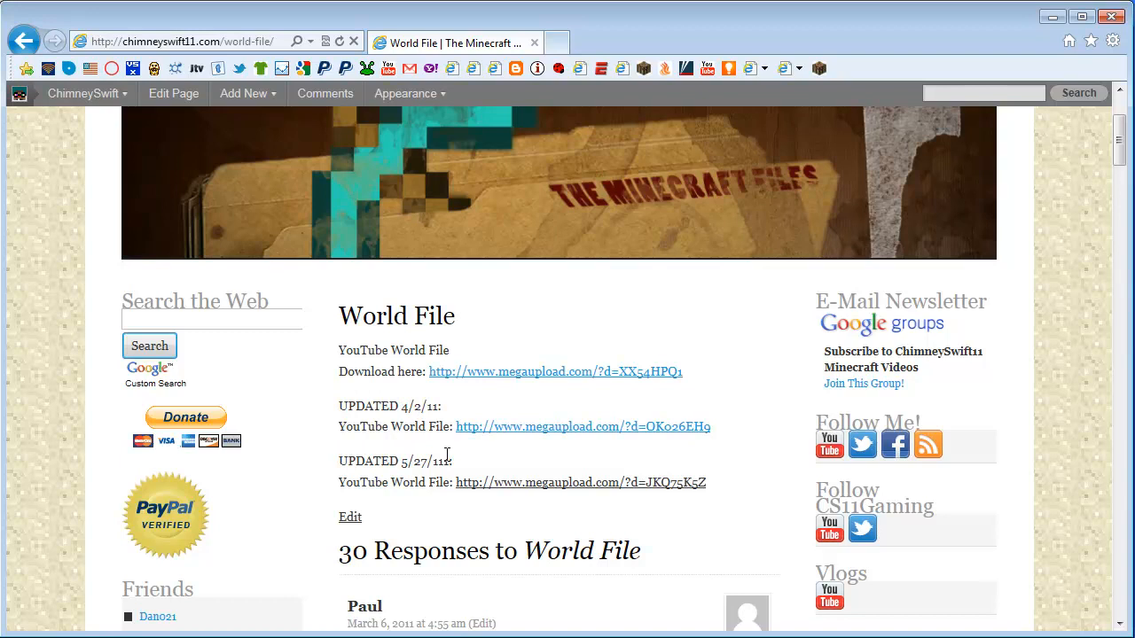
Review the World File links, then reach the Skins page via Downloads & Media > Skins
scroll("down", 3)
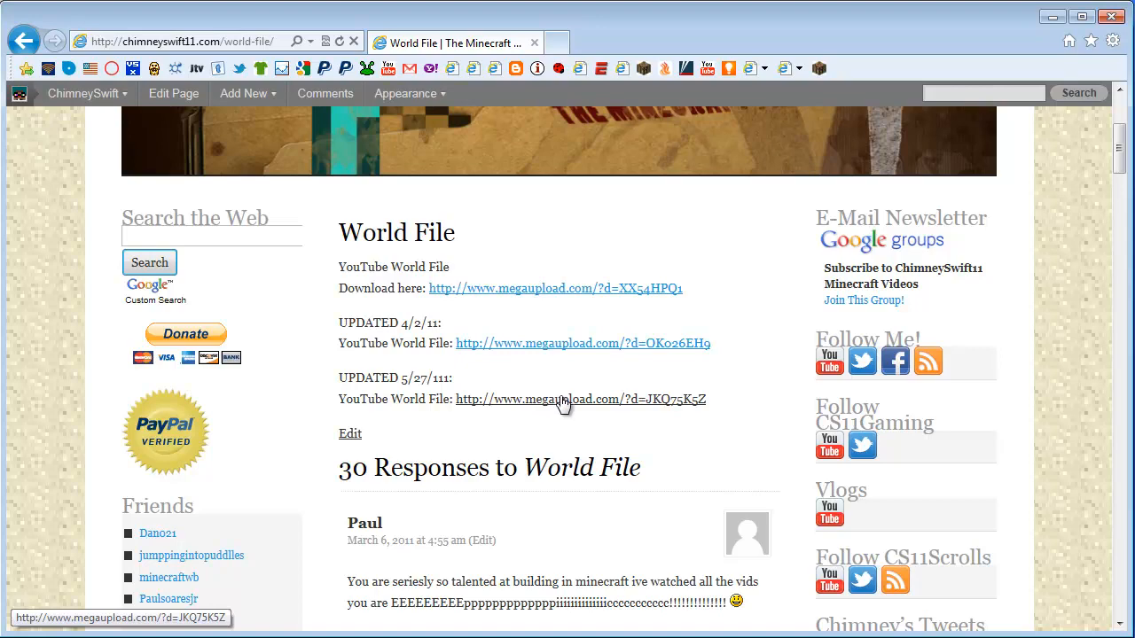
mouse_move(643, 419)
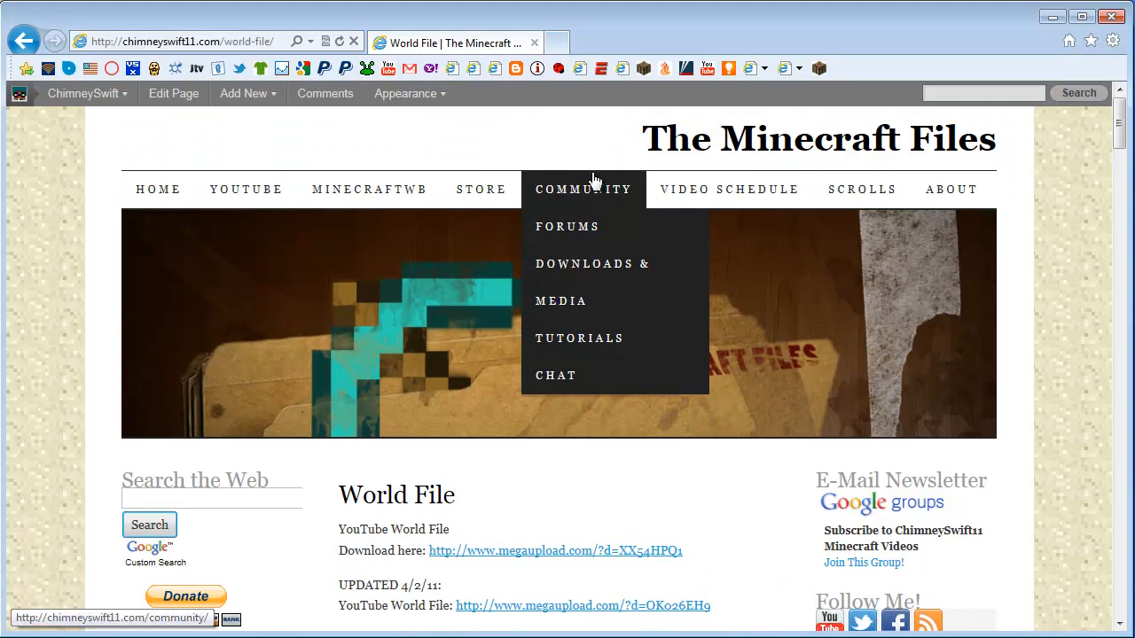
mouse_move(588, 273)
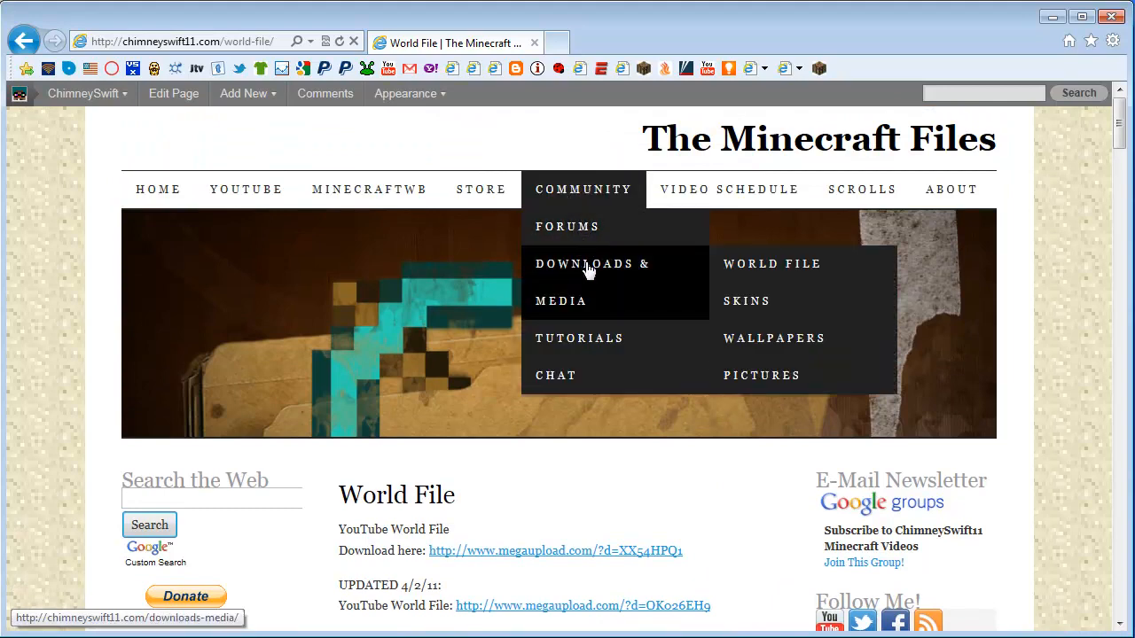
mouse_move(737, 309)
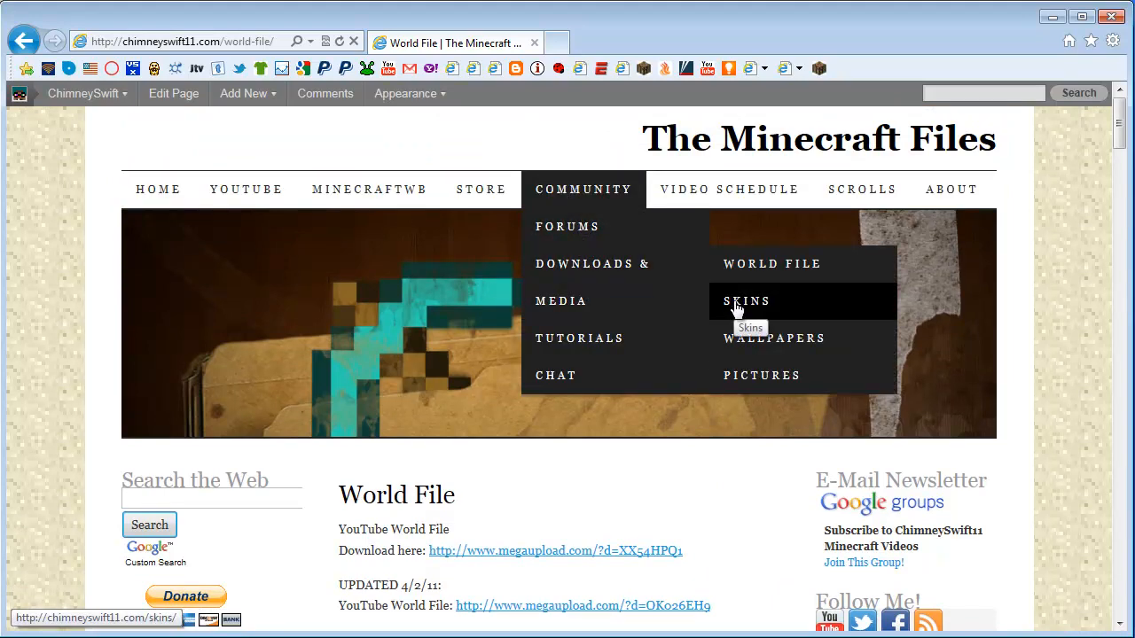
left_click(746, 302)
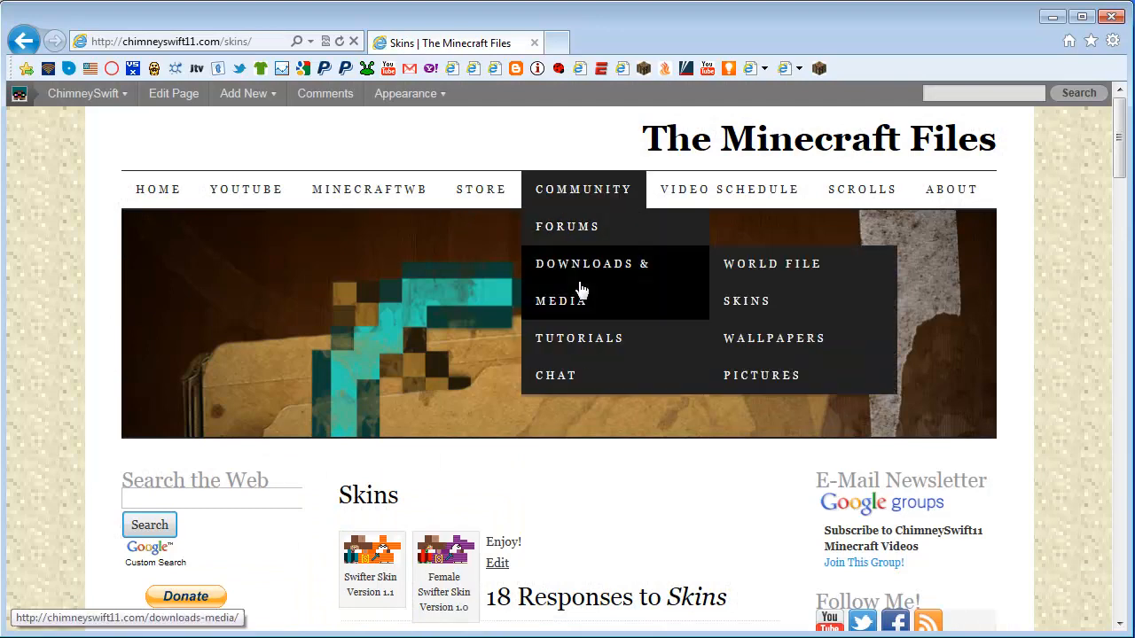
Scroll down the Skins page to reveal the two skin versions and first comments
scroll("down", 3)
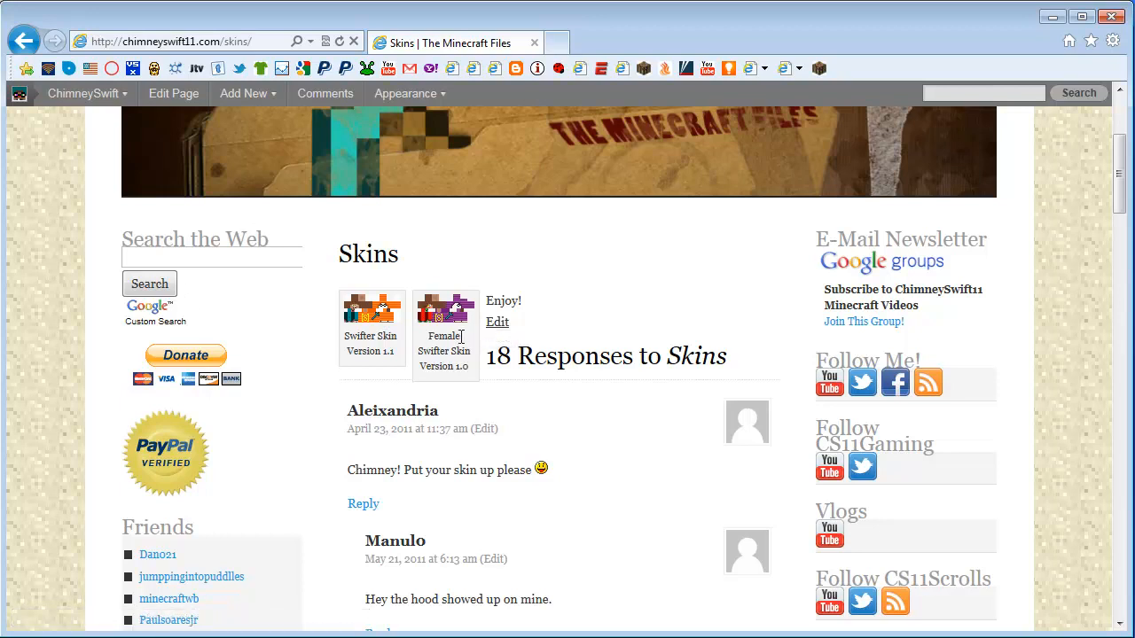
mouse_move(670, 276)
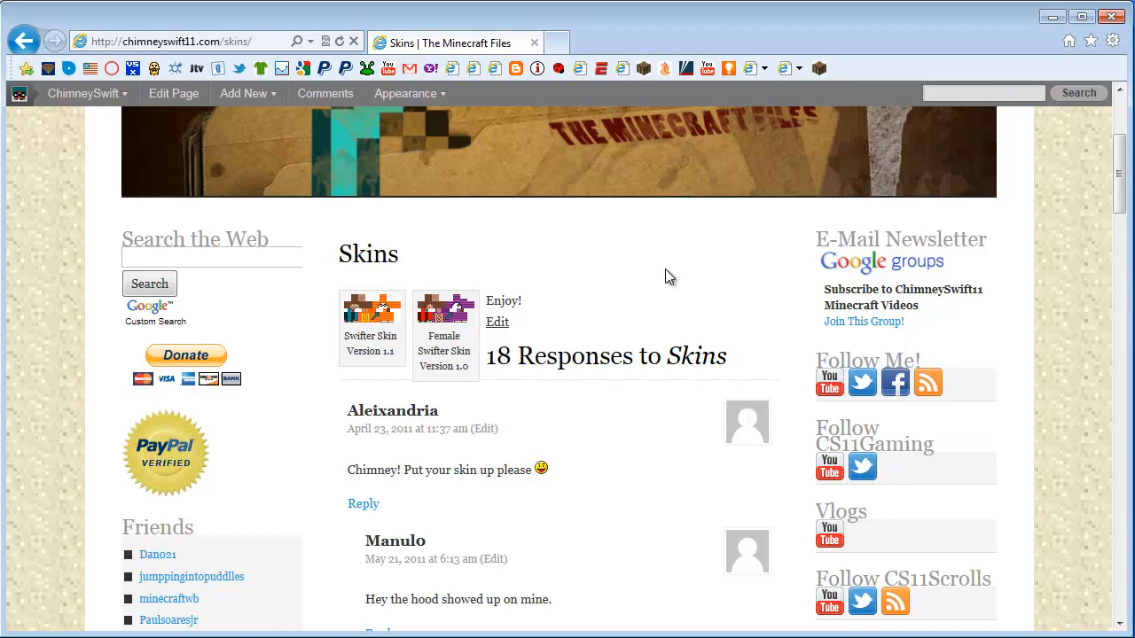
mouse_move(467, 276)
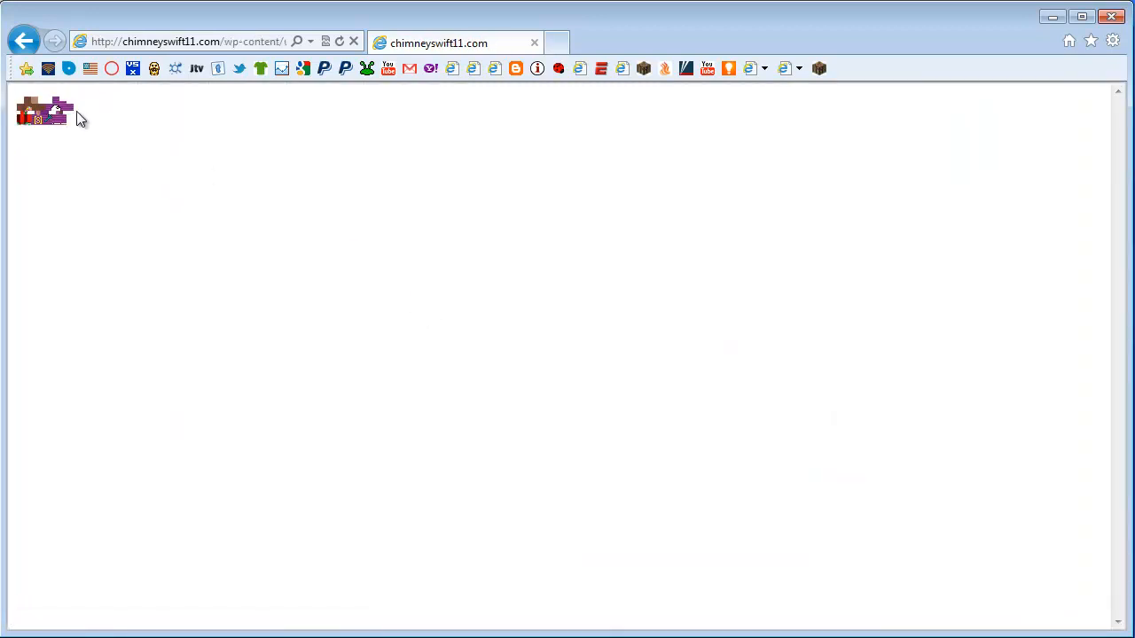
Return from the standalone skin image to the Skins page using the context menu's Back
right_click(39, 110)
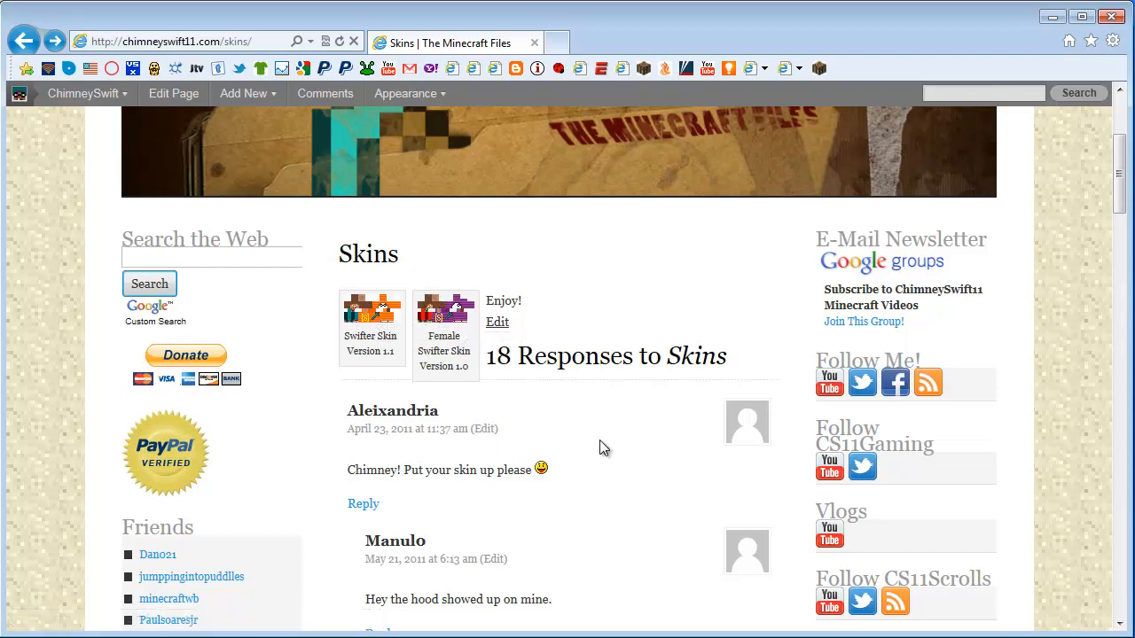
mouse_move(653, 201)
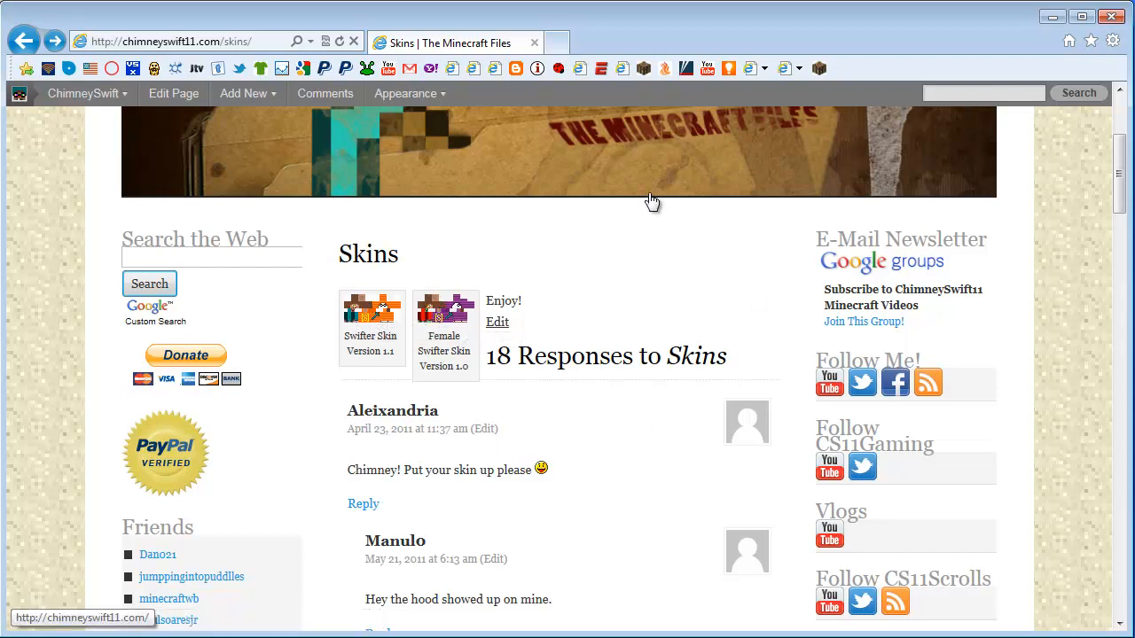